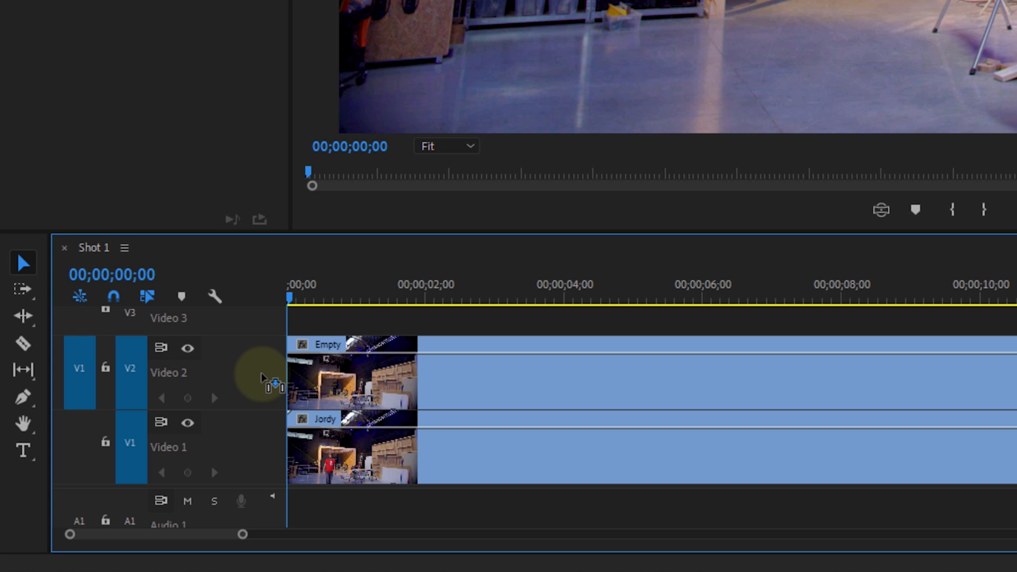
- Select the Empty plate clip on track V2 above the Jordy clip
left_click(187, 349)
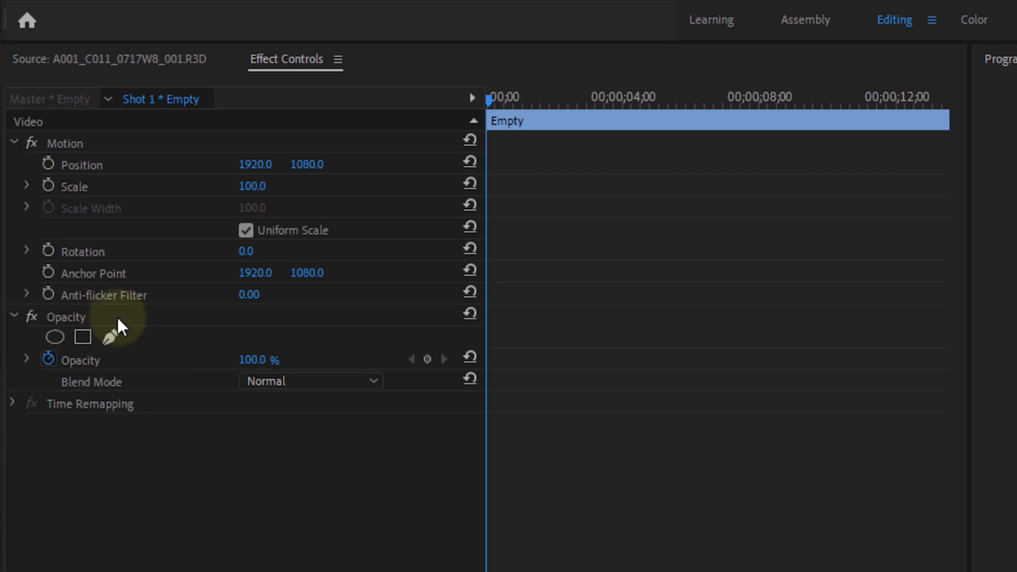
- Create Mask (1) on the Empty clip's Opacity effect using the free-draw bezier pen
left_click(65, 317)
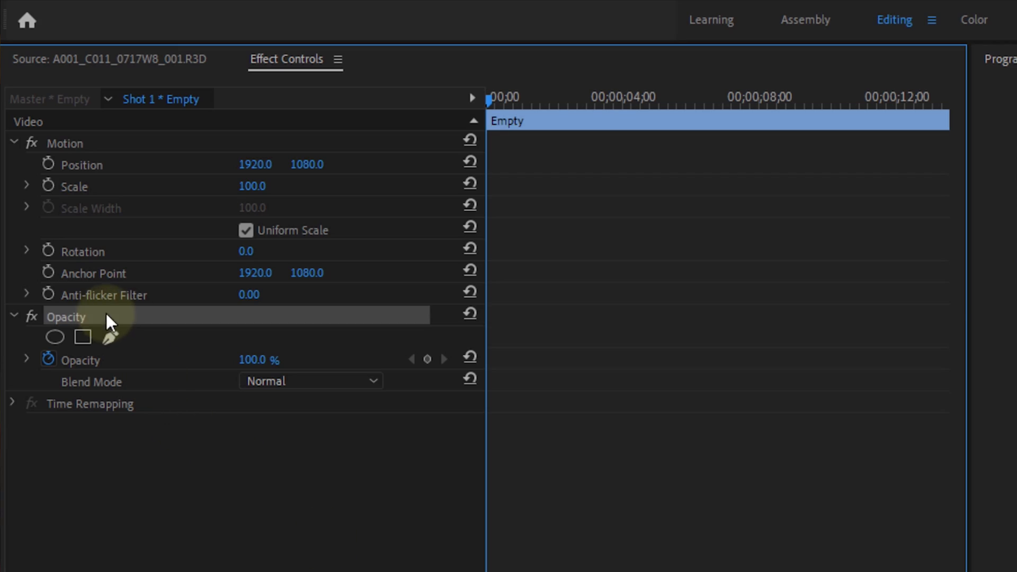
mouse_move(111, 337)
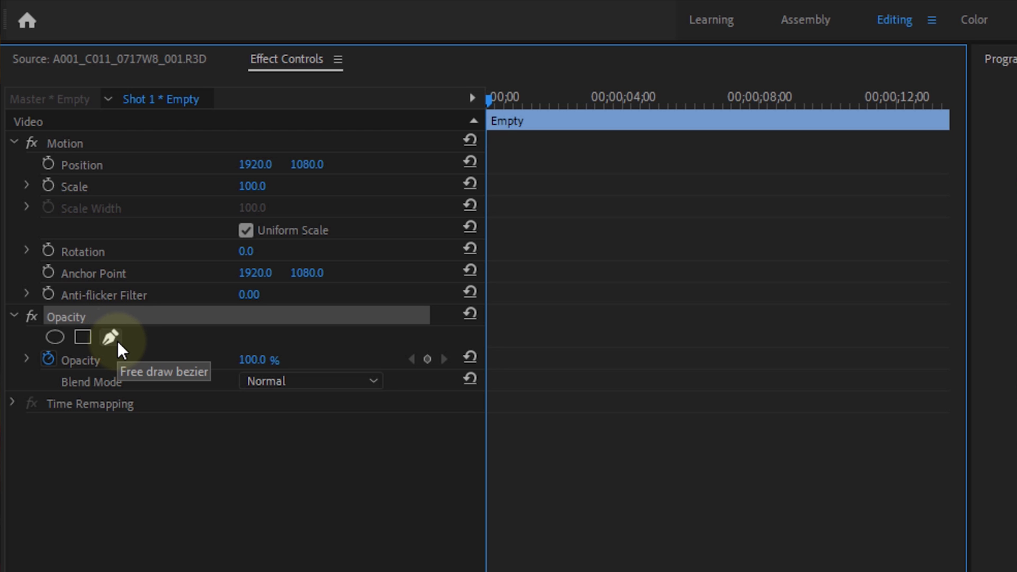
left_click(109, 337)
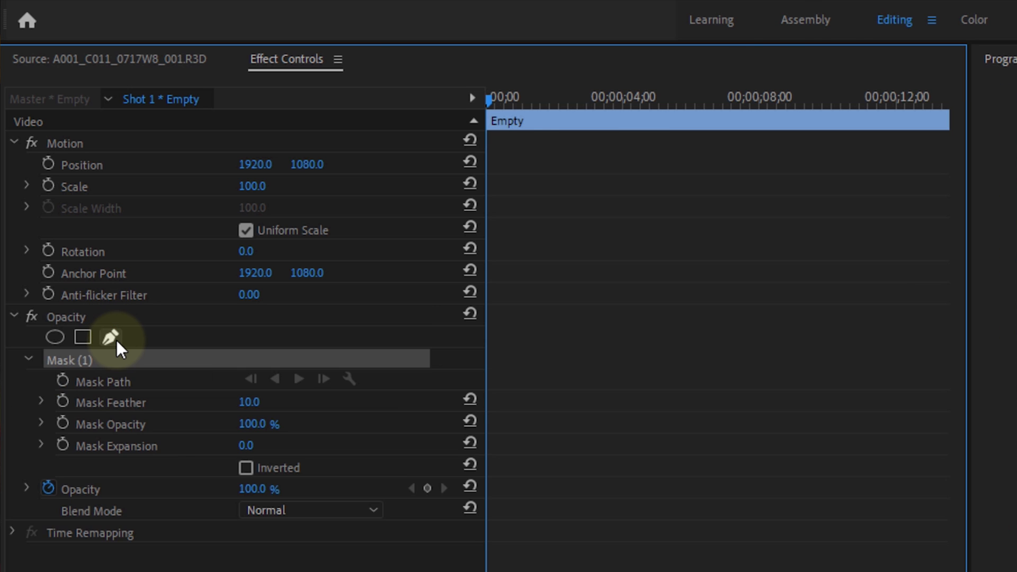